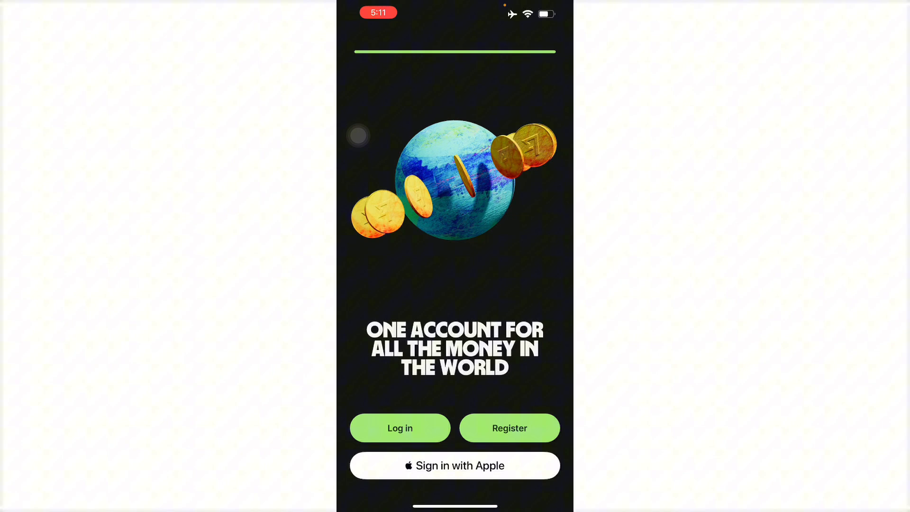
click(509, 428)
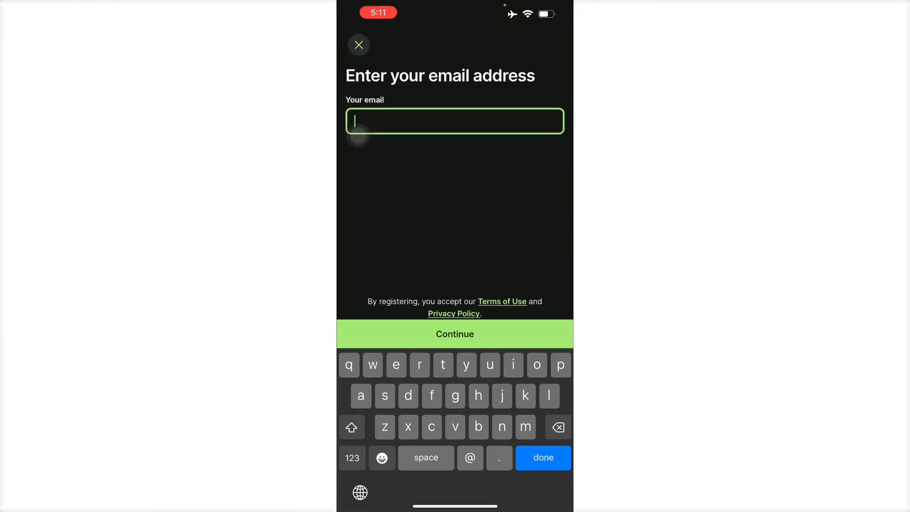
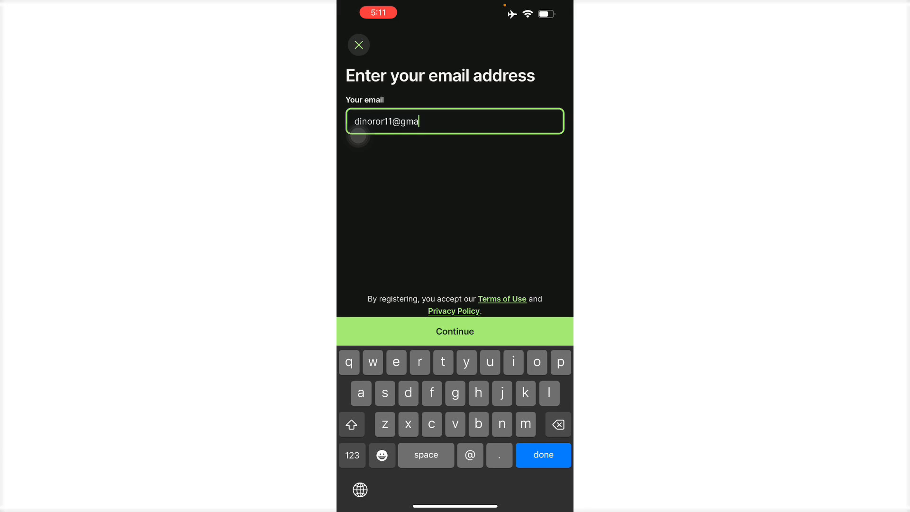
click(454, 331)
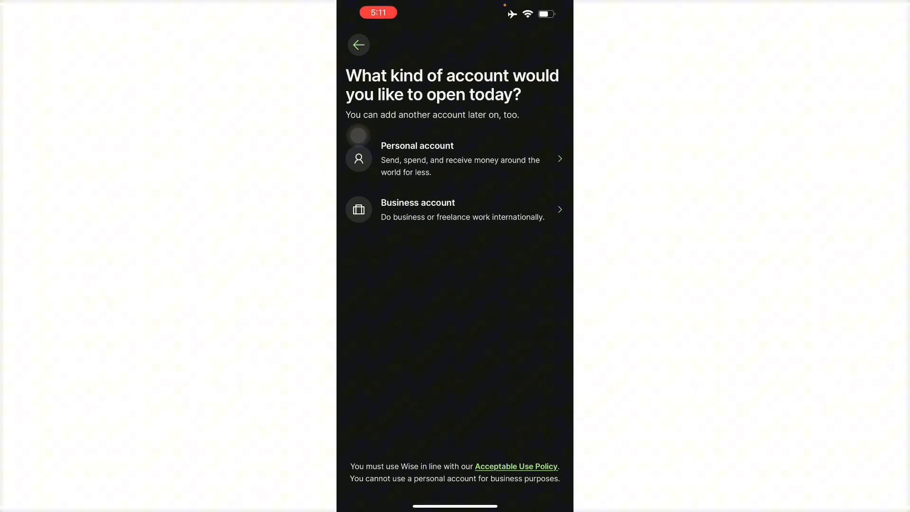
Step: Choose a personal account and confirm Philippines as the country of residence
click(455, 158)
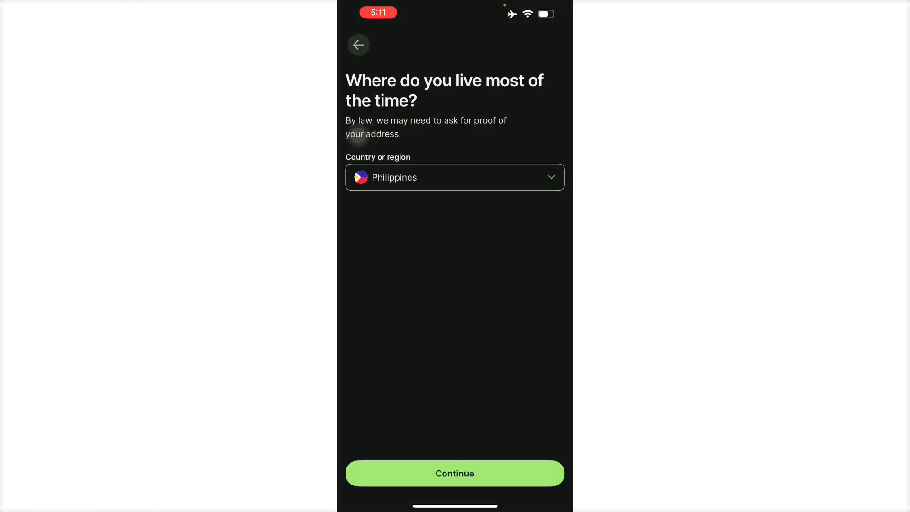
click(454, 473)
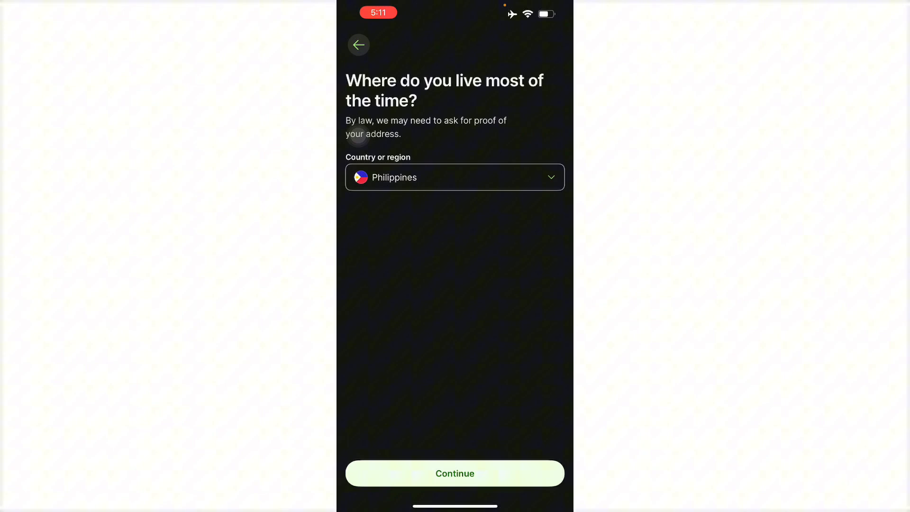
click(454, 473)
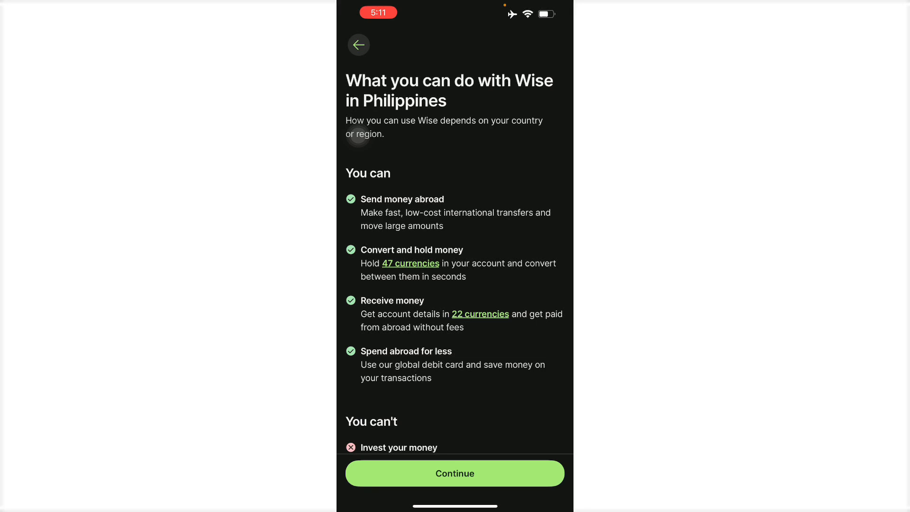
Step: Review the Philippines features overview and continue to phone number verification with +63 preset
scroll(down, 3)
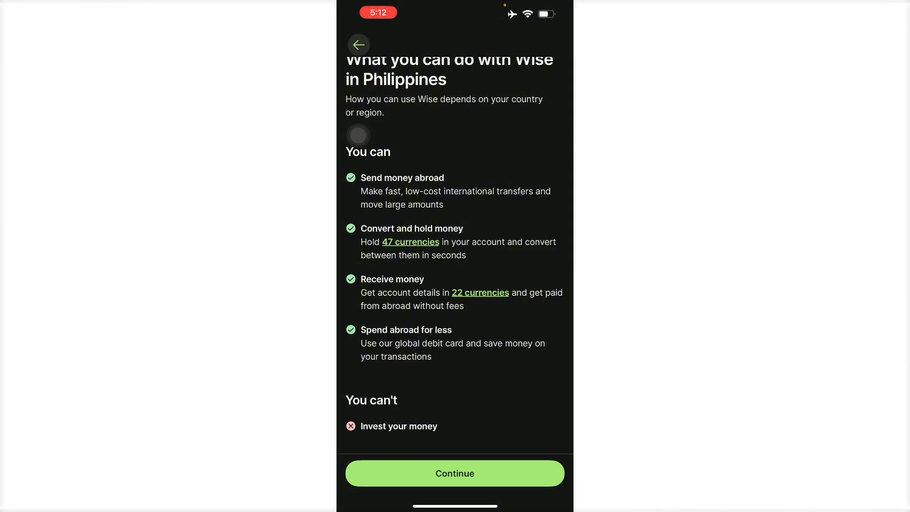
click(454, 473)
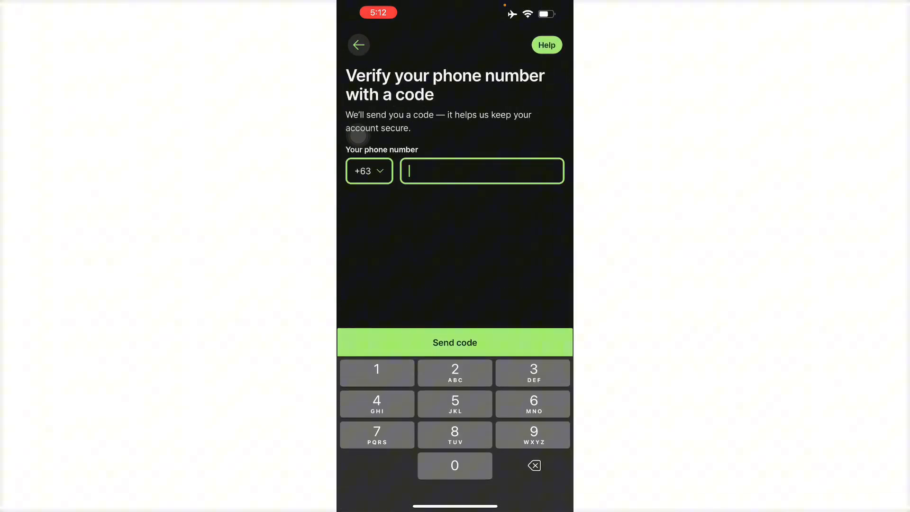